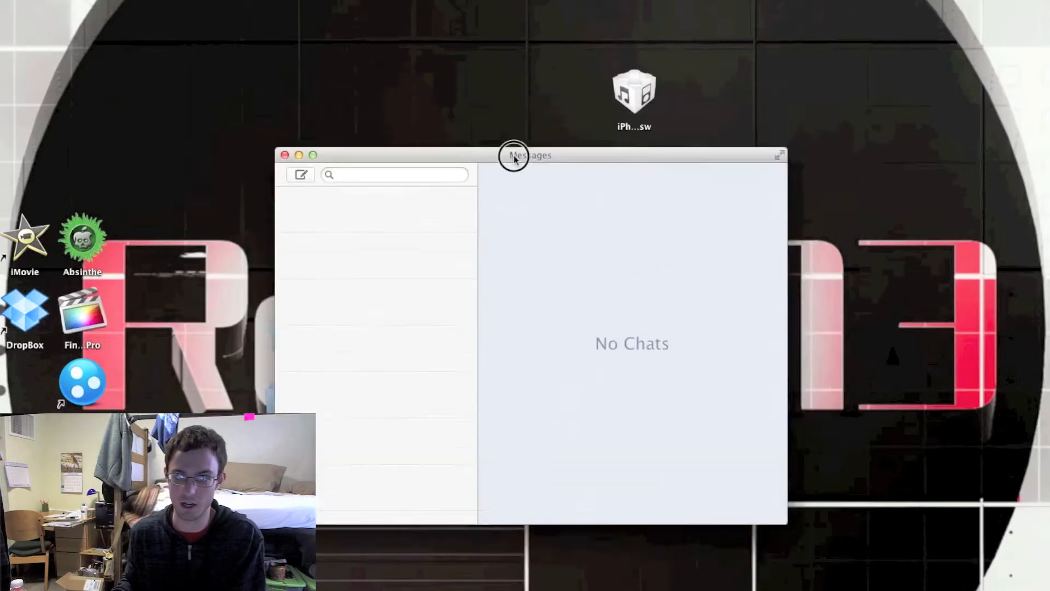
{"action": "left_click_drag", "start_coordinate": [530, 154], "coordinate": [489, 81]}
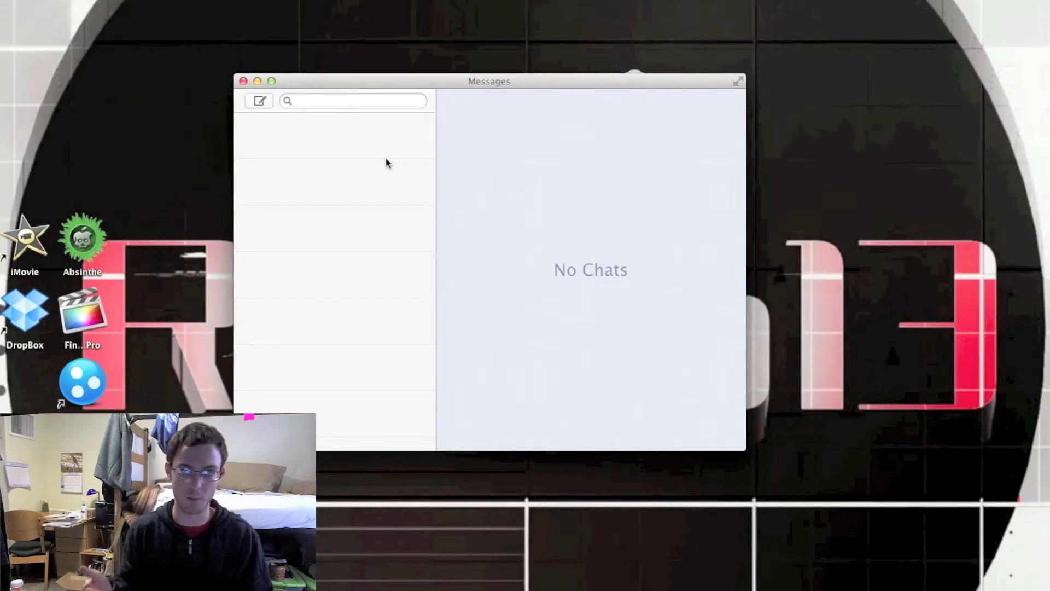
{"action": "left_click", "coordinate": [260, 101]}
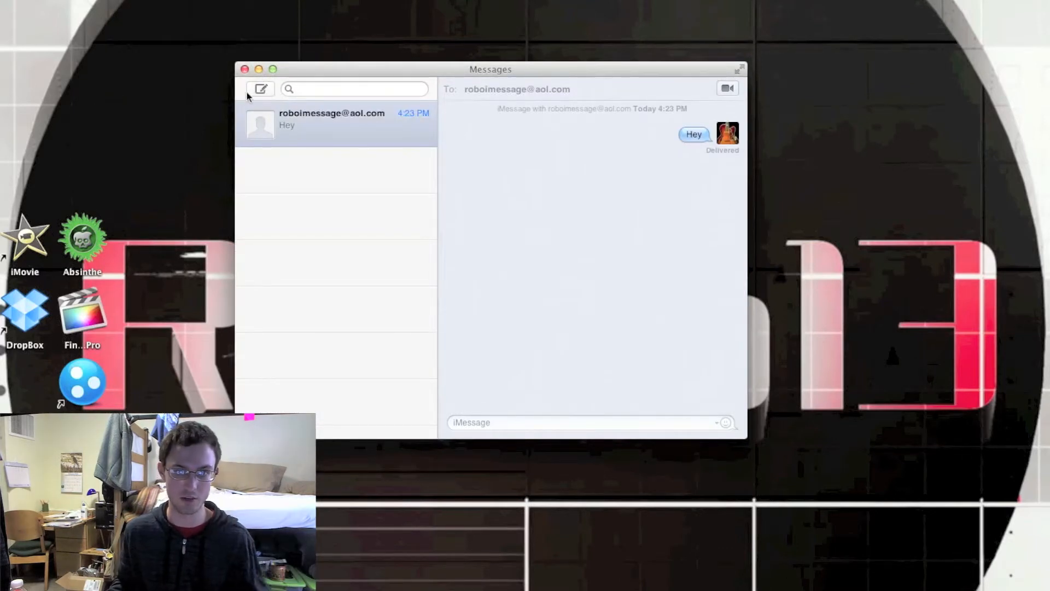
{"action": "left_click", "coordinate": [516, 89]}
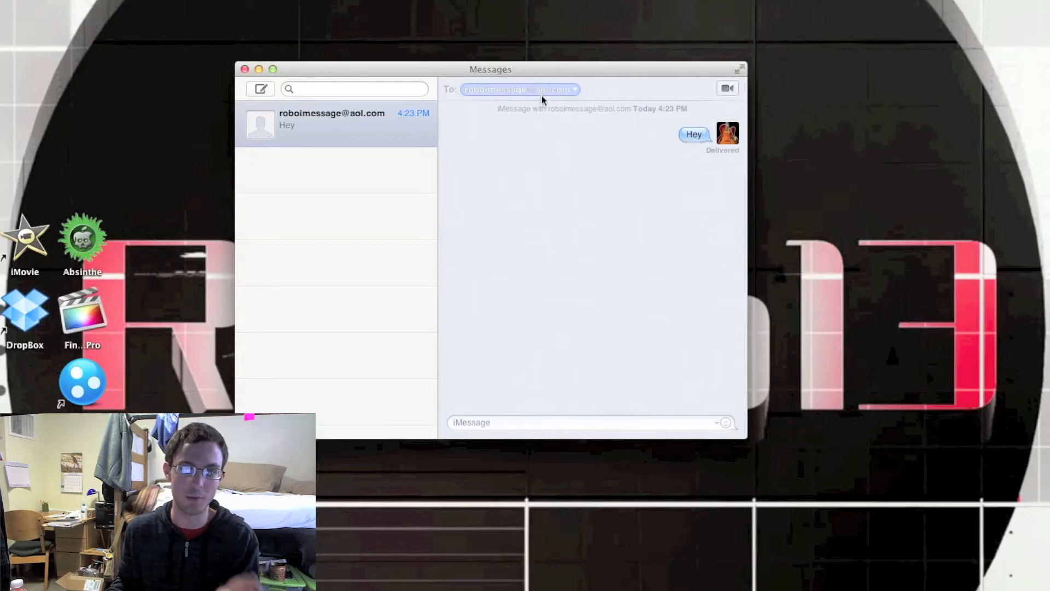
{"action": "left_click", "coordinate": [581, 164]}
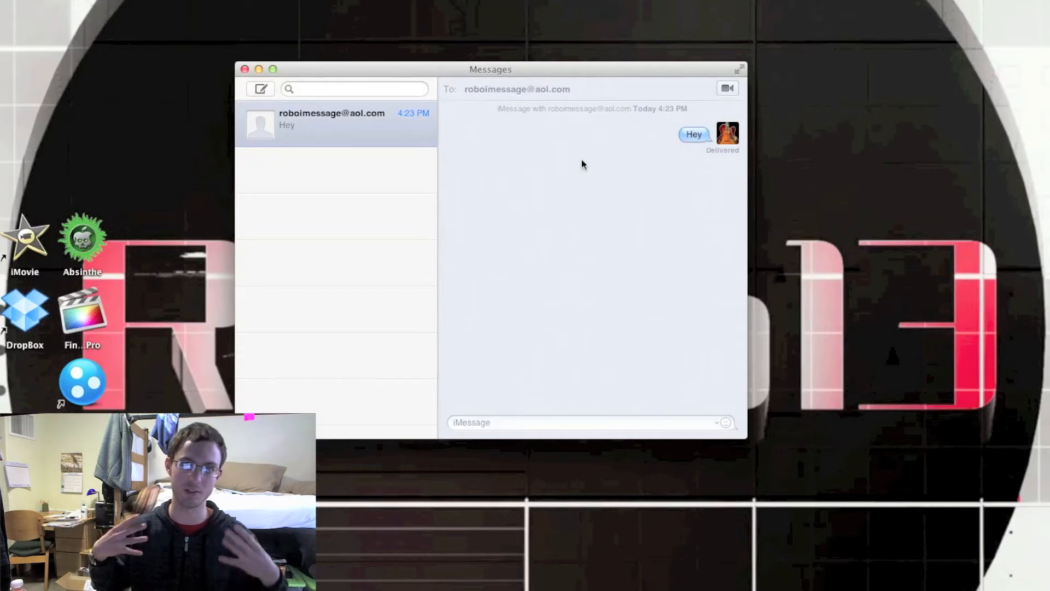
{"action": "mouse_move", "coordinate": [486, 459]}
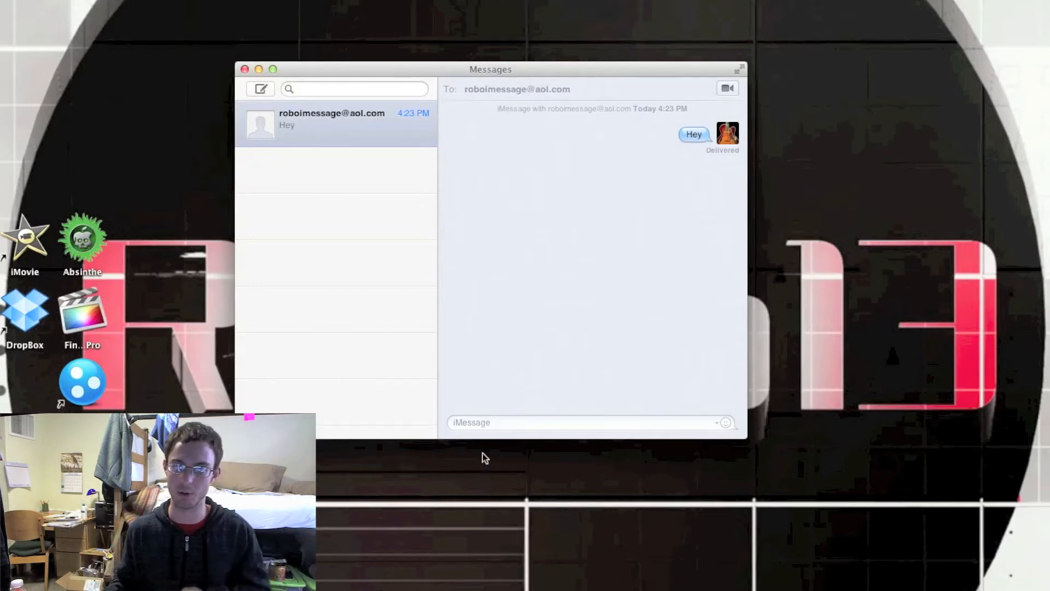
Step: Write 'hello youtube' in the iMessage field to send to the contact
{"action": "left_click", "coordinate": [489, 422]}
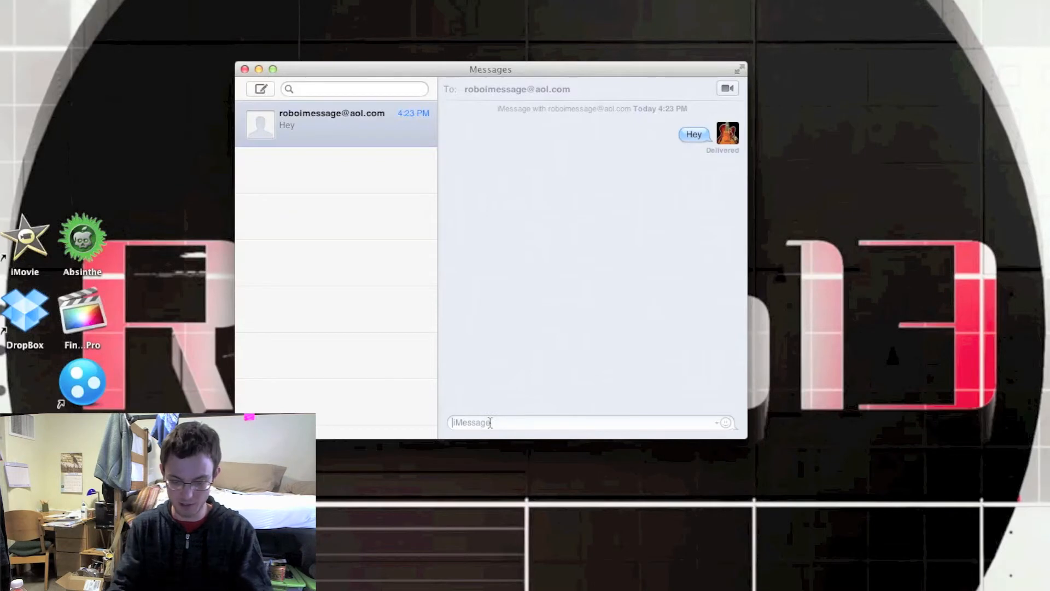
{"action": "type", "text": "hello yo"}
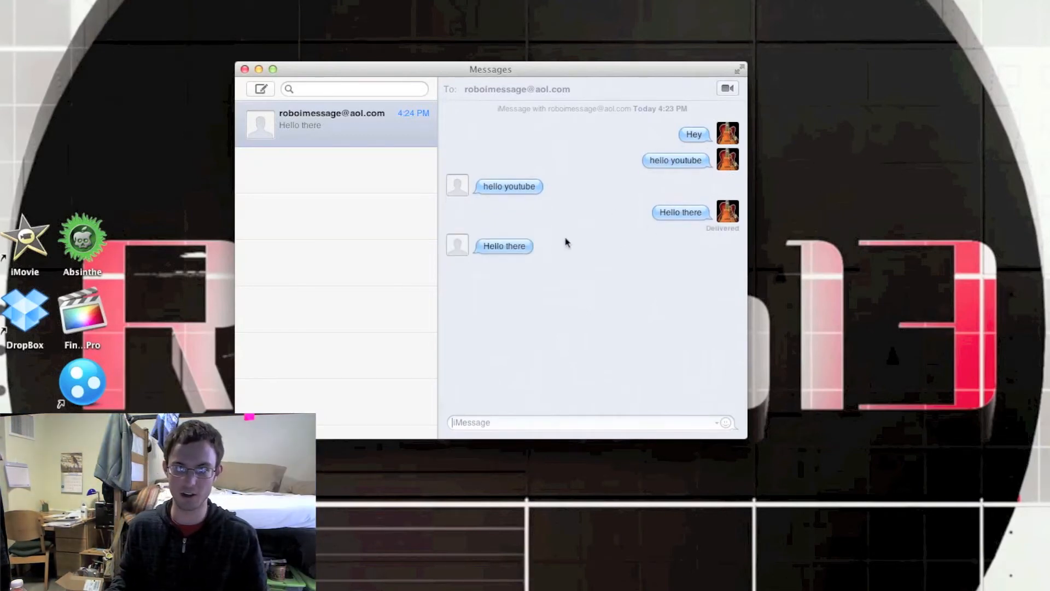
{"action": "mouse_move", "coordinate": [630, 222]}
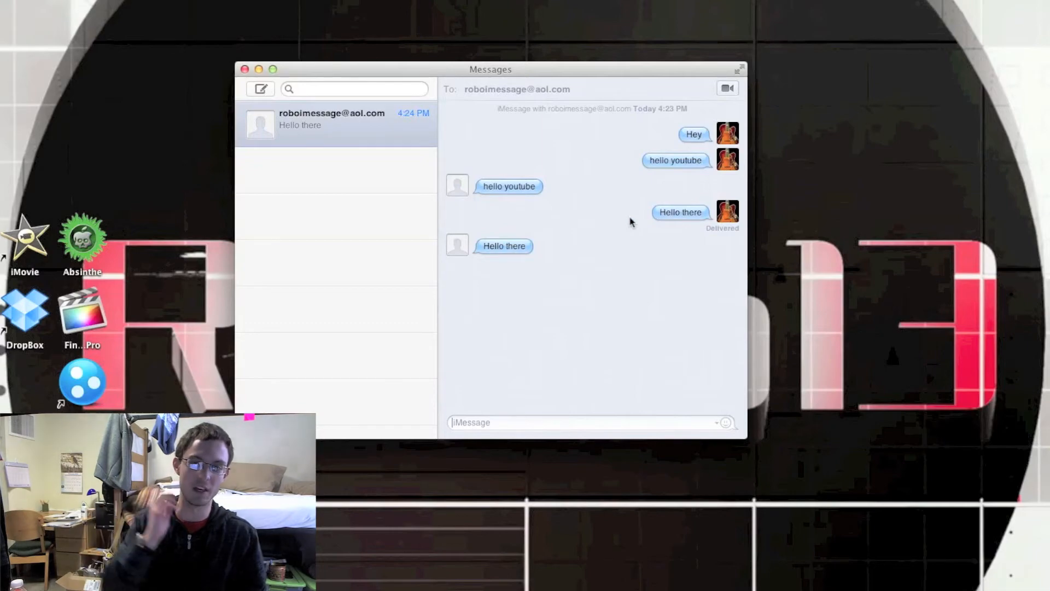